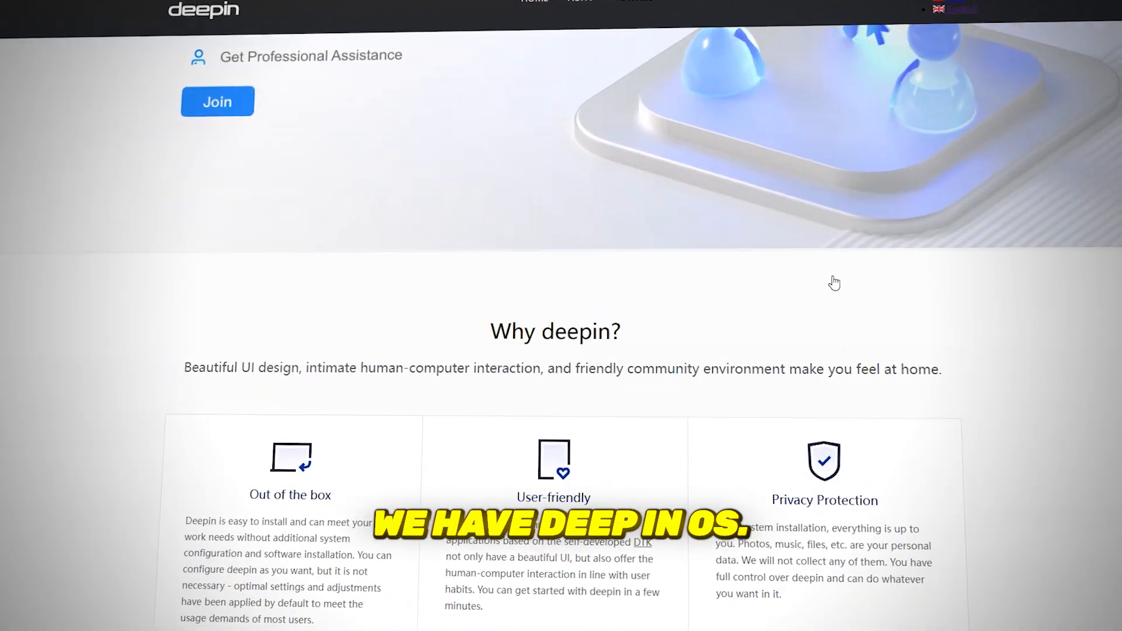
- Browse the Zorin OS desktop and close the Zorin Appearance window
scroll("down", 3)
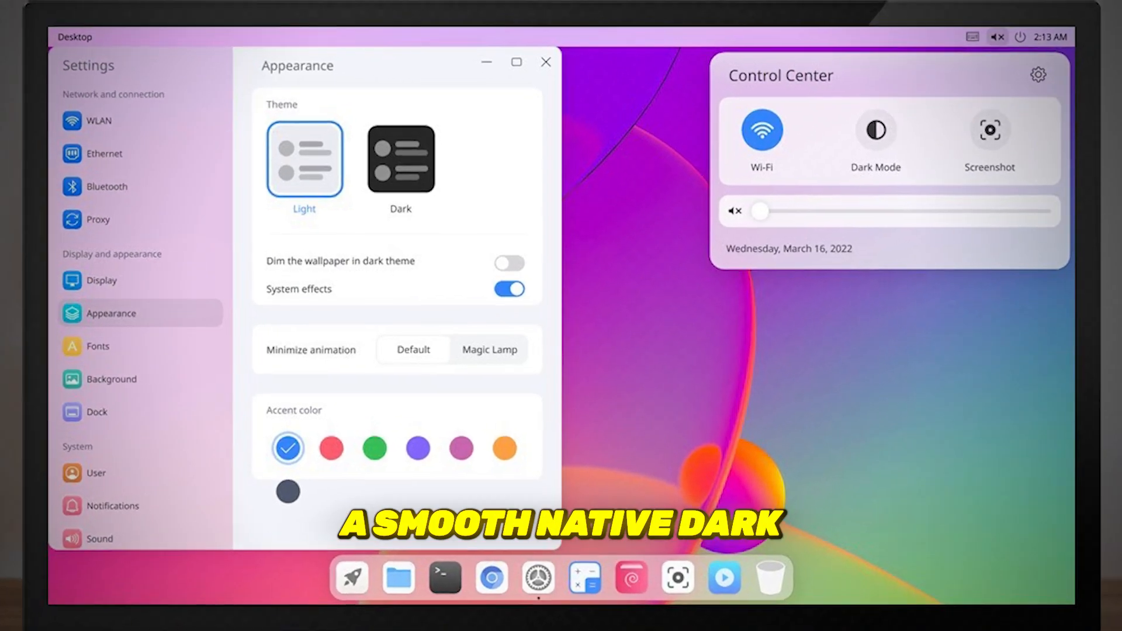
left_click(399, 159)
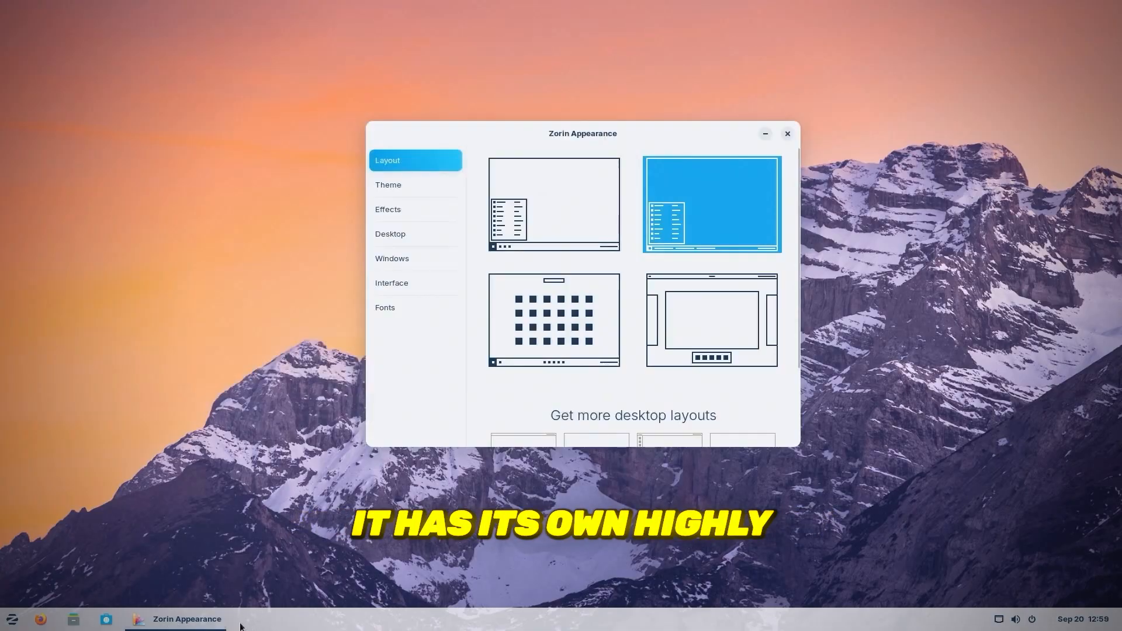
mouse_move(339, 624)
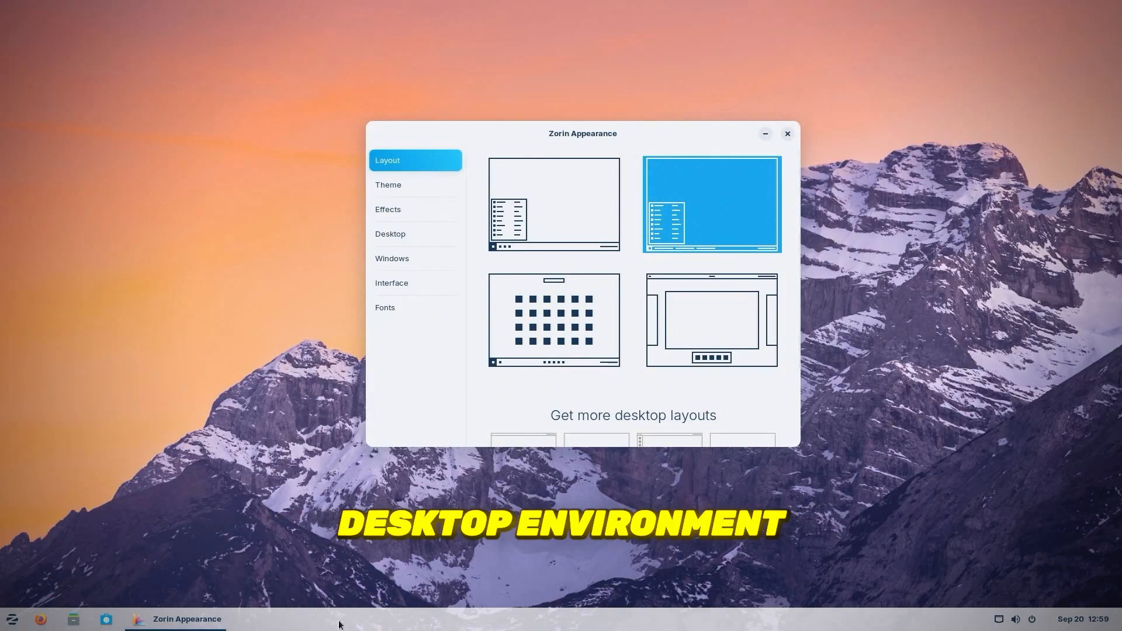
left_click(552, 320)
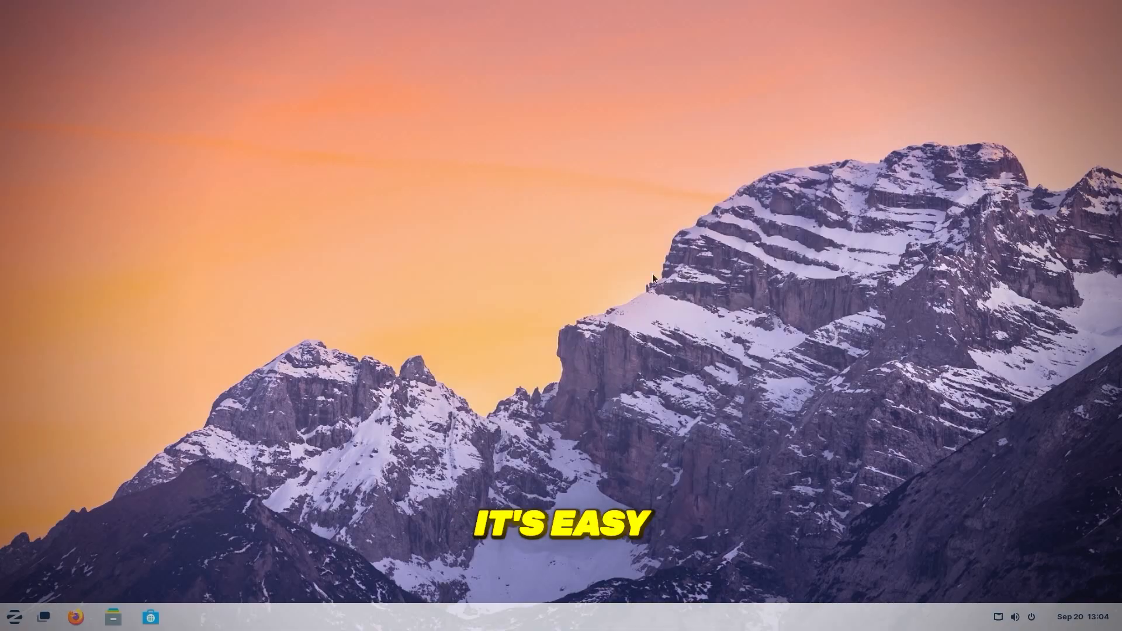
- Search the Zorin applications menu for 'disk'
left_click(14, 616)
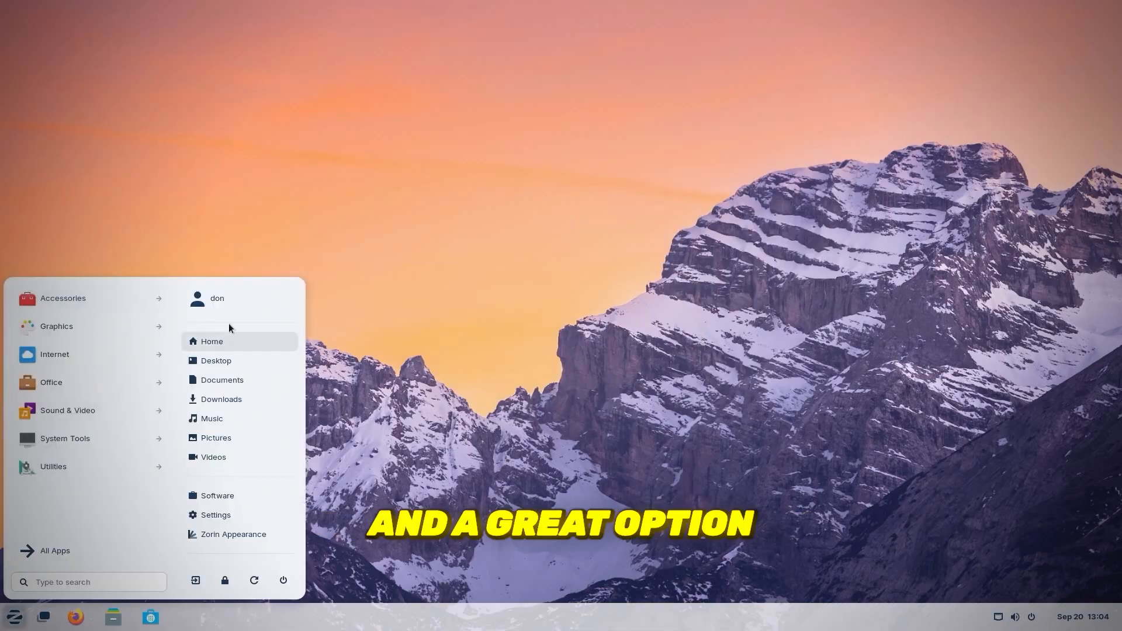
type("disk")
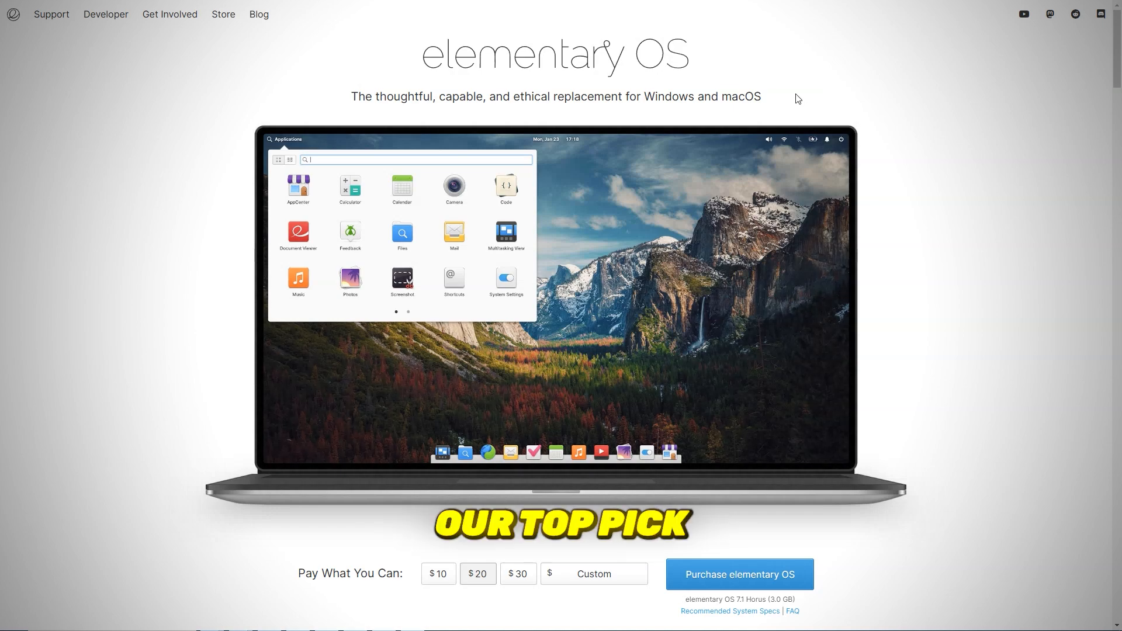
- Browse the elementary OS site, then reach the browser's gear menu over the GitHub page
scroll("down", 3)
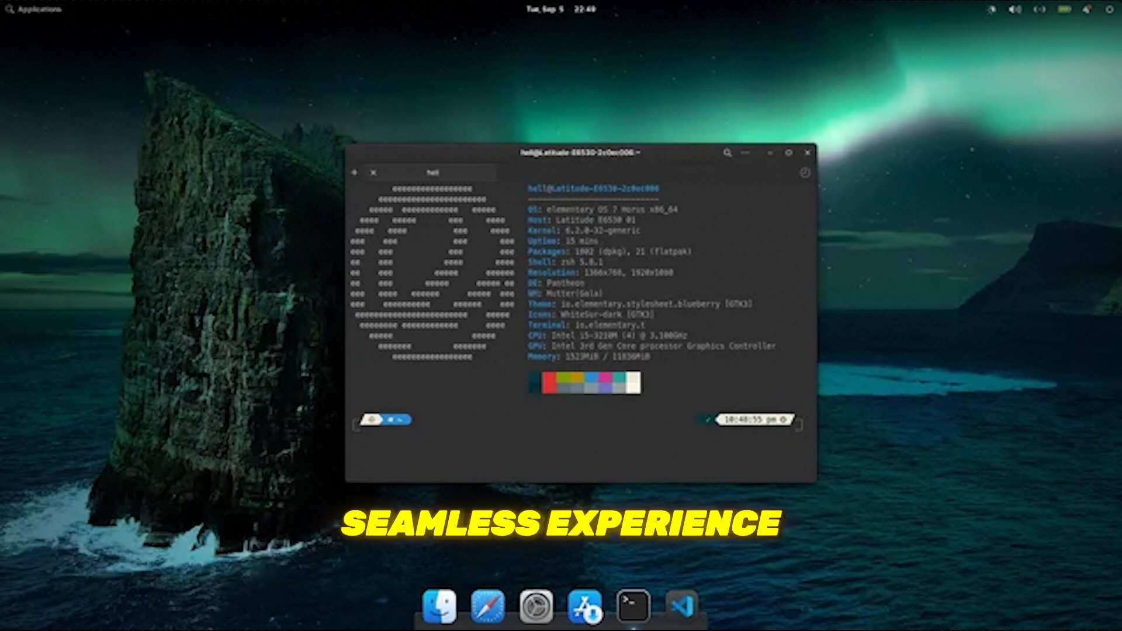
left_click(32, 12)
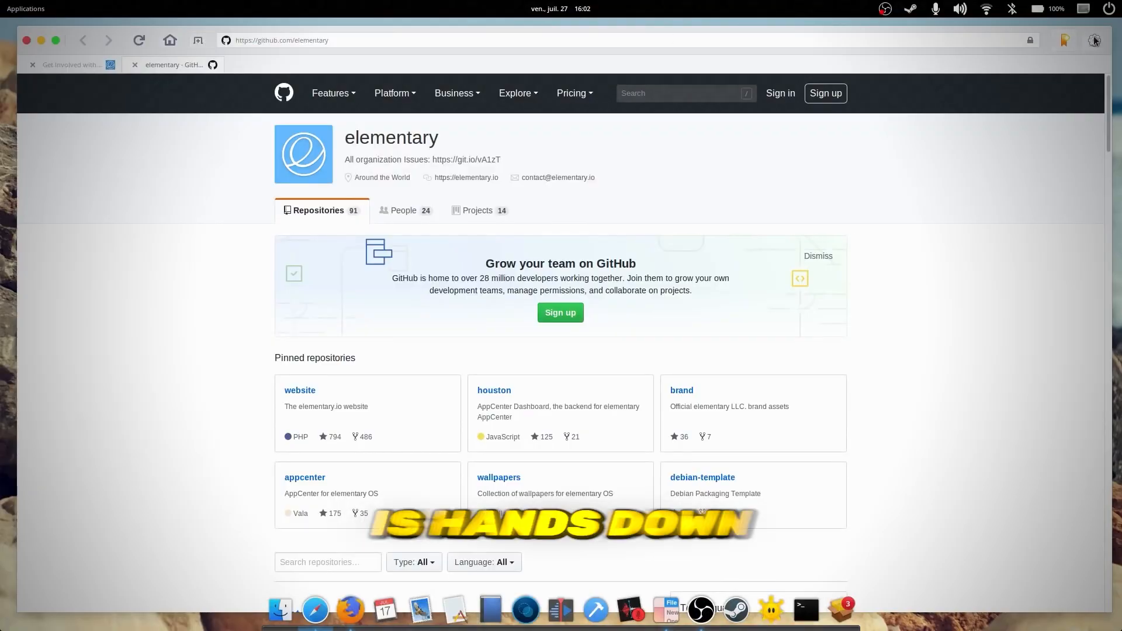
left_click(1094, 40)
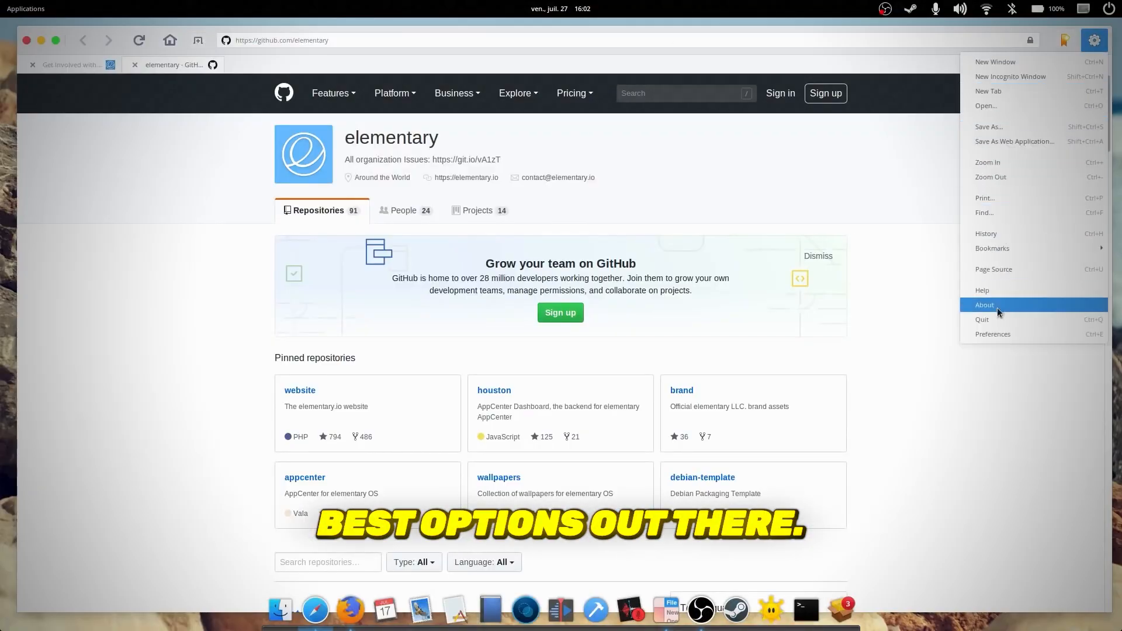